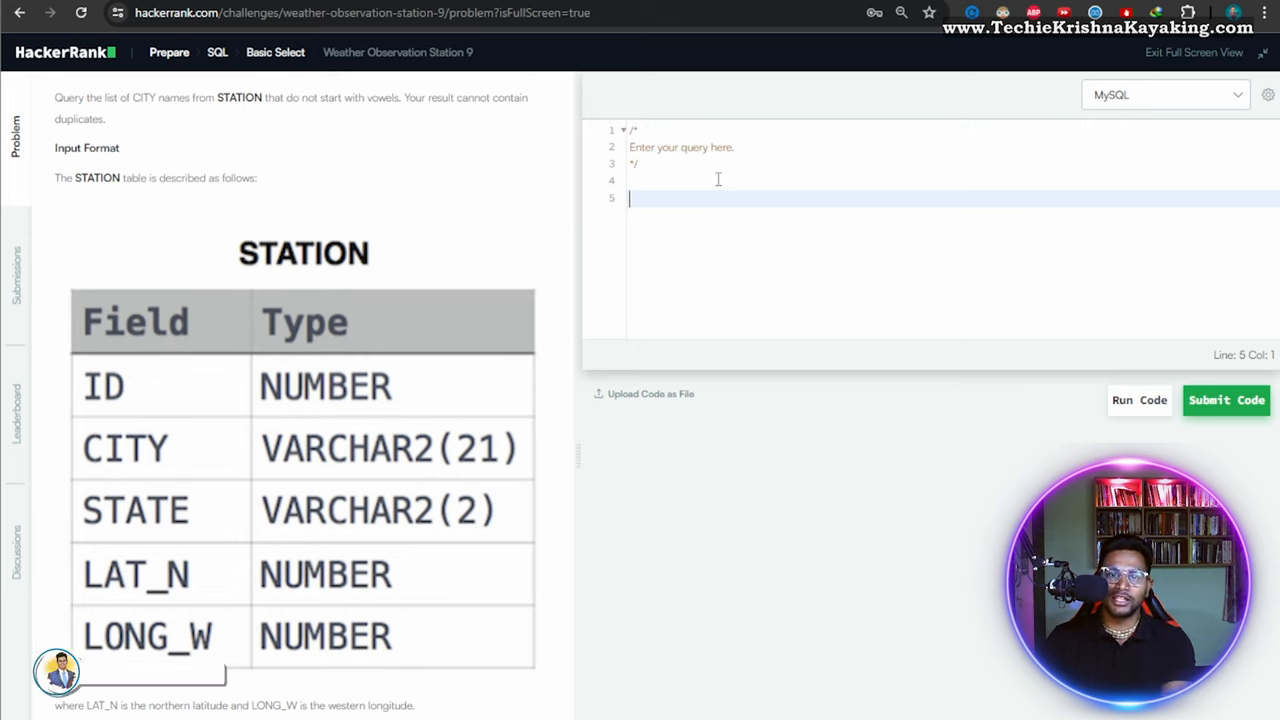
Step: Write the MySQL query SELECT DISTINCT CITY FROM STATION in the editor
text(SELECT)
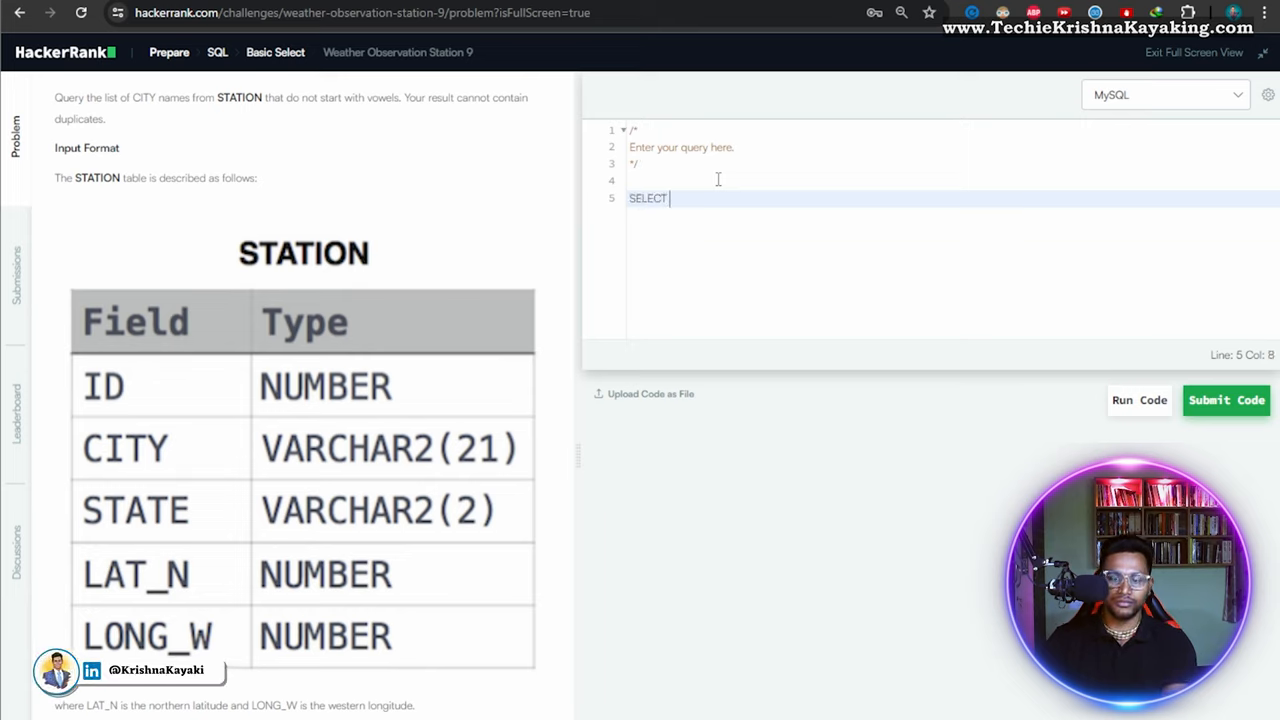
text(CITY)
text(FROM)
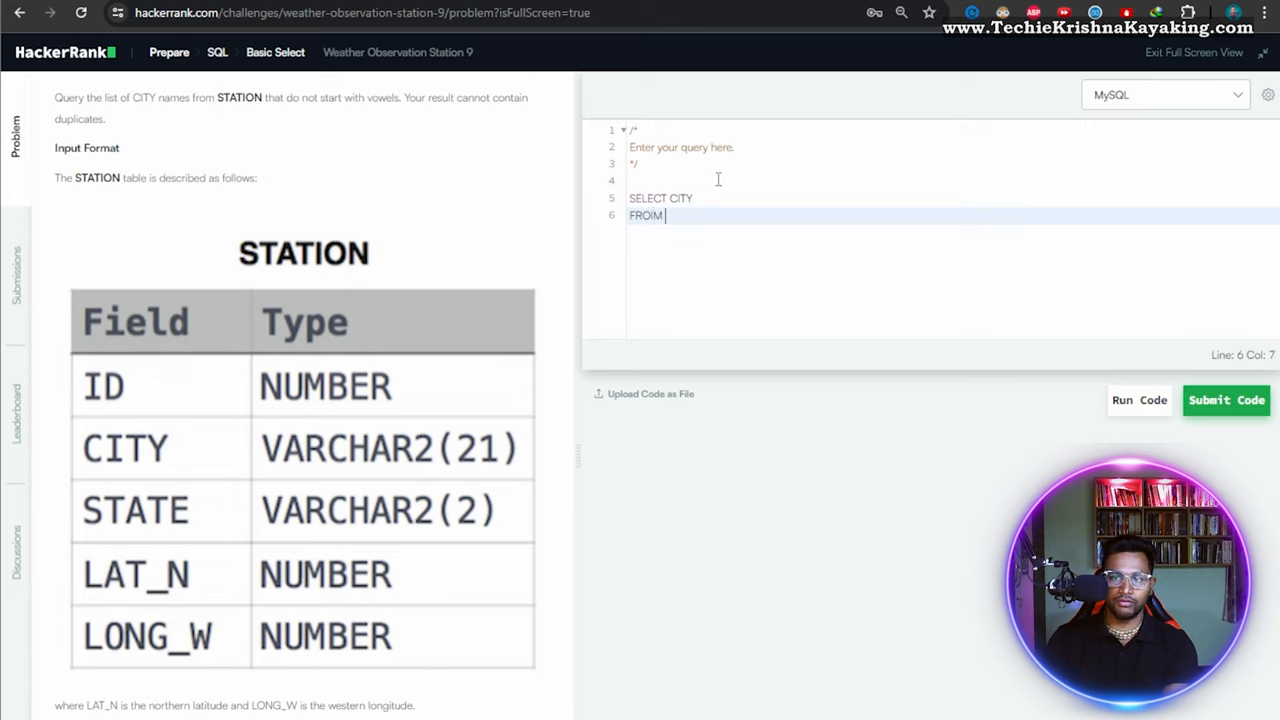
text(STAT)
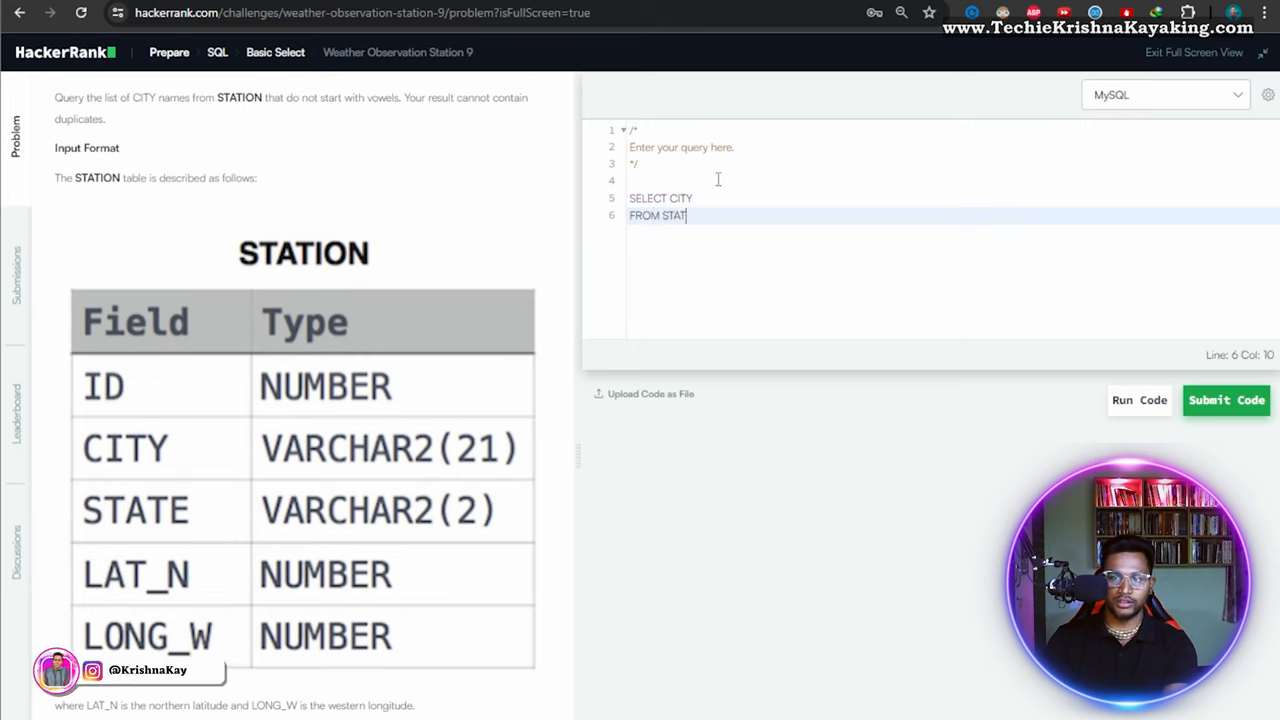
text(ION)
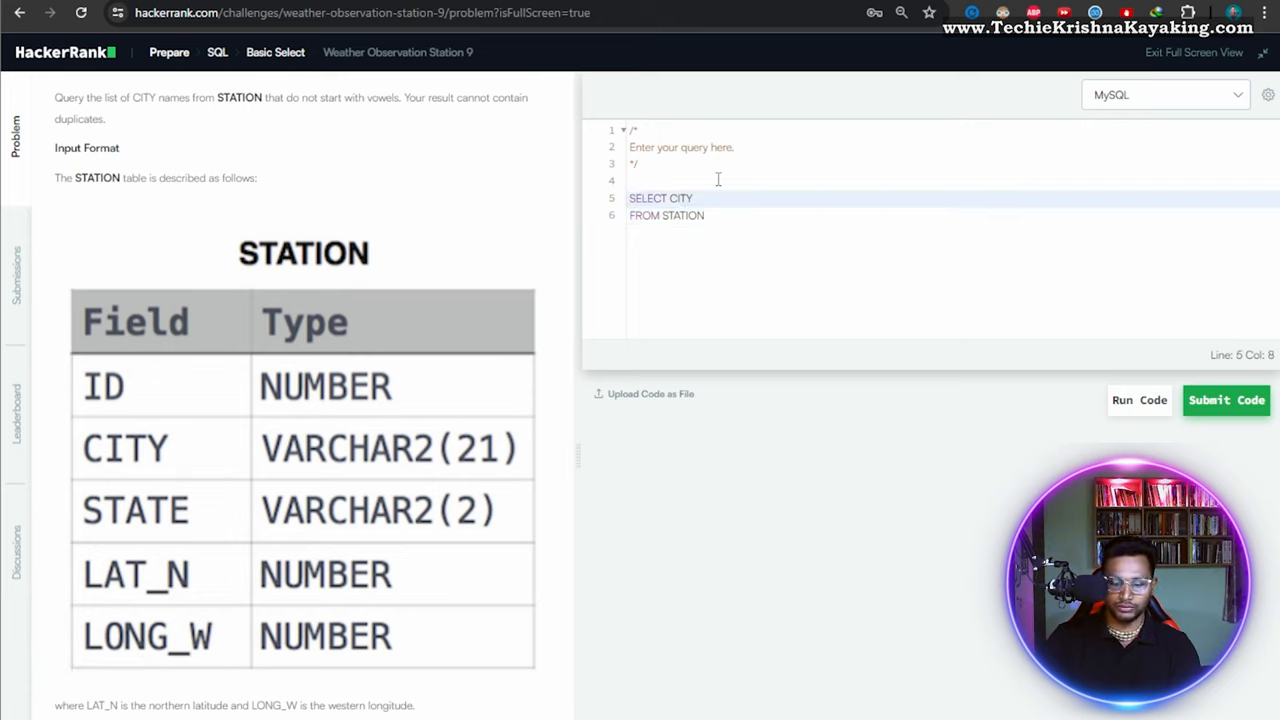
text(DISTINCT()
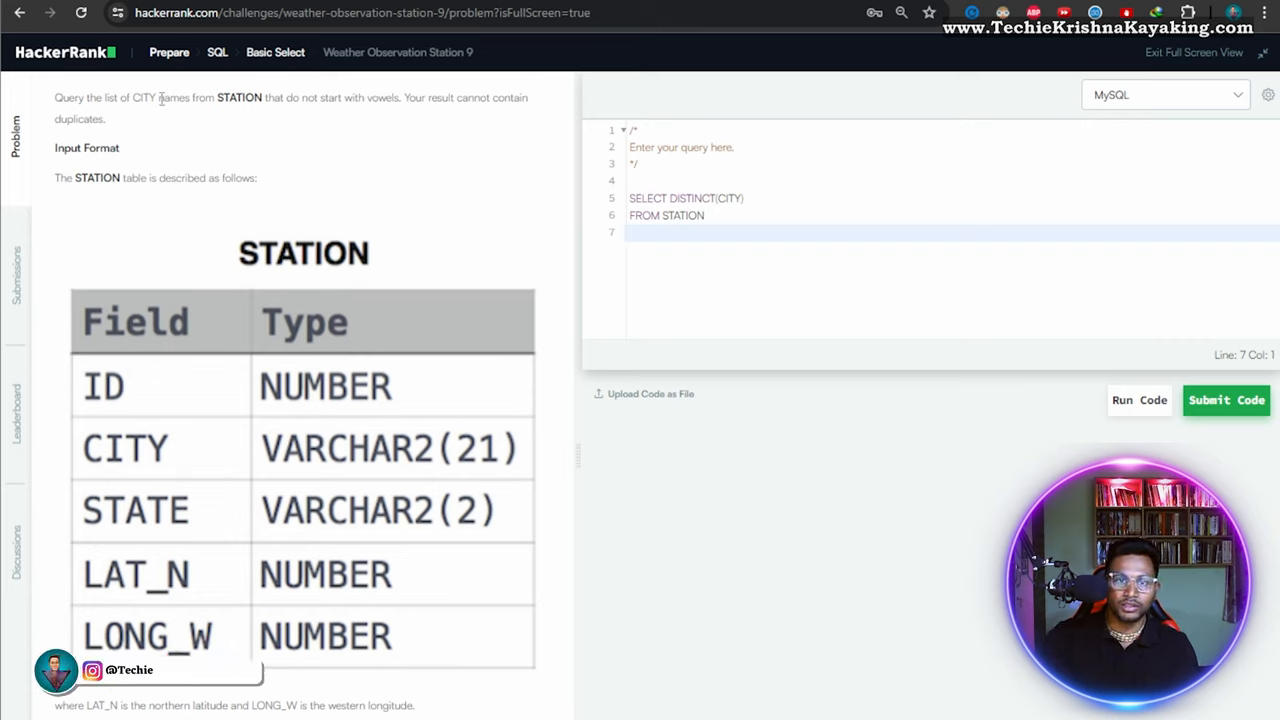
mouse_move(382, 104)
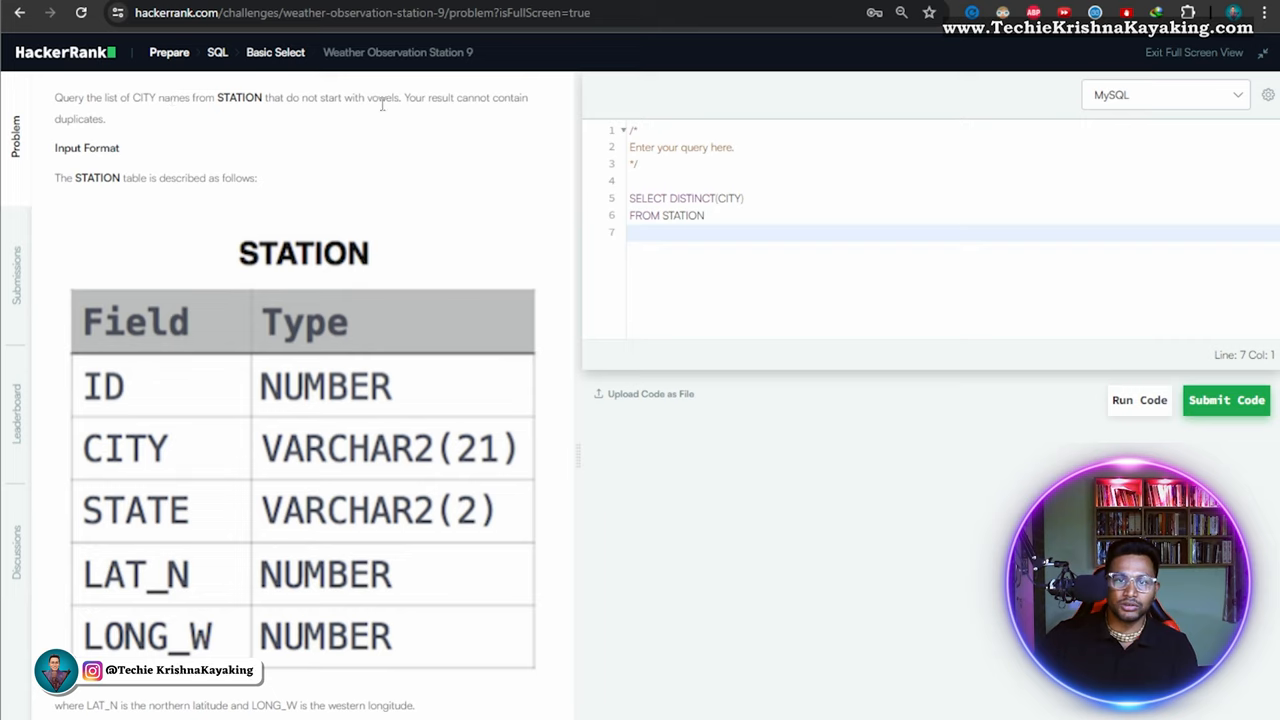
mouse_move(280, 144)
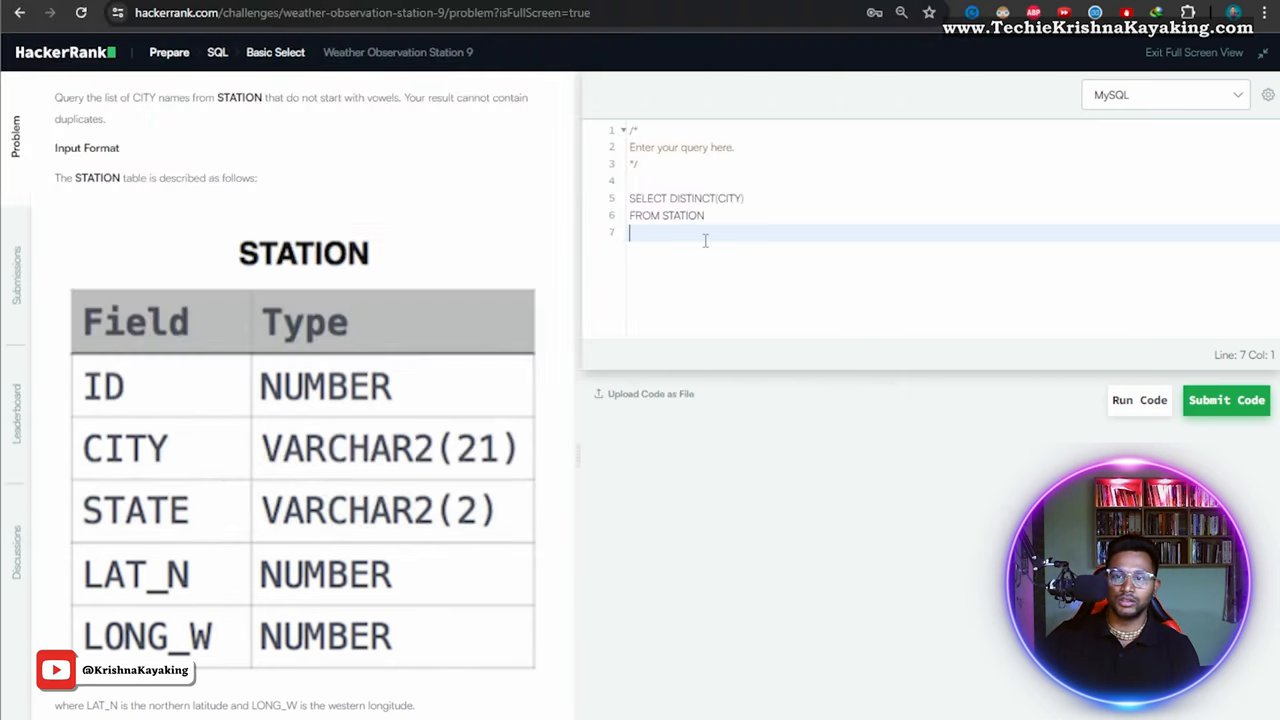
Step: Add the filter WHERE NOT RLIKE '^[AEIOUaeiou].*$' to exclude vowel-starting cities
text(WHERE)
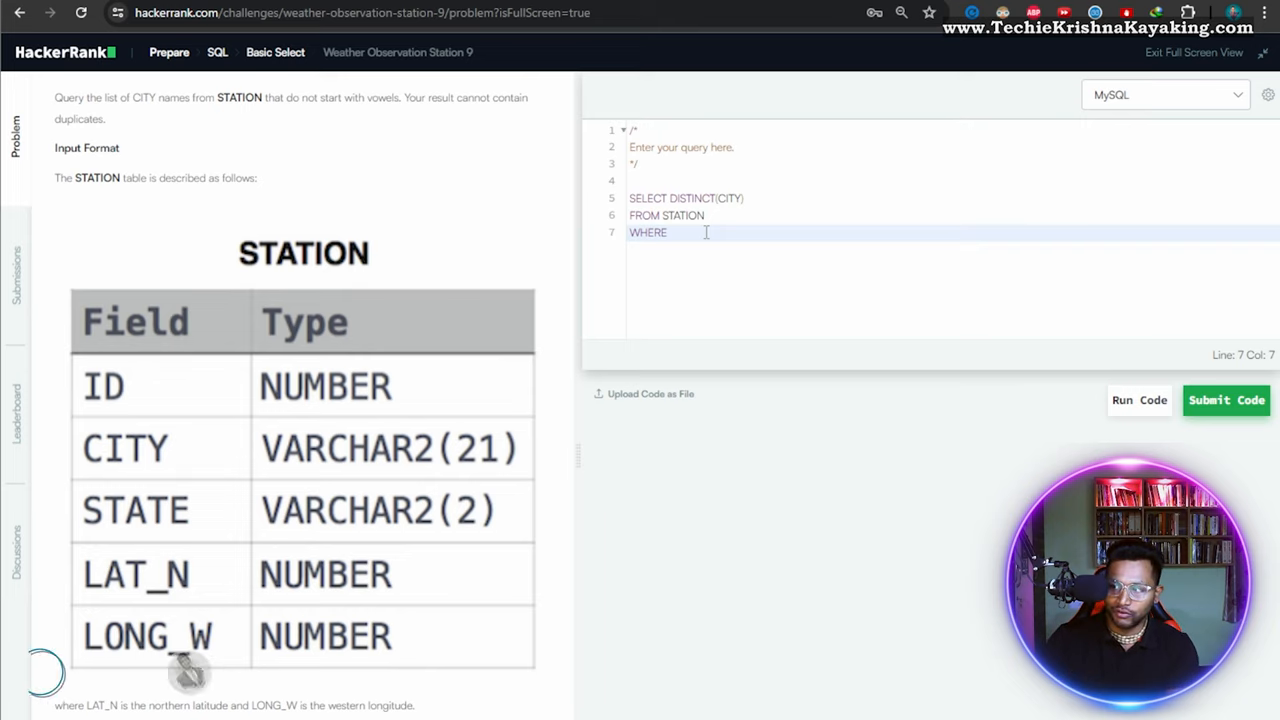
text(NOT)
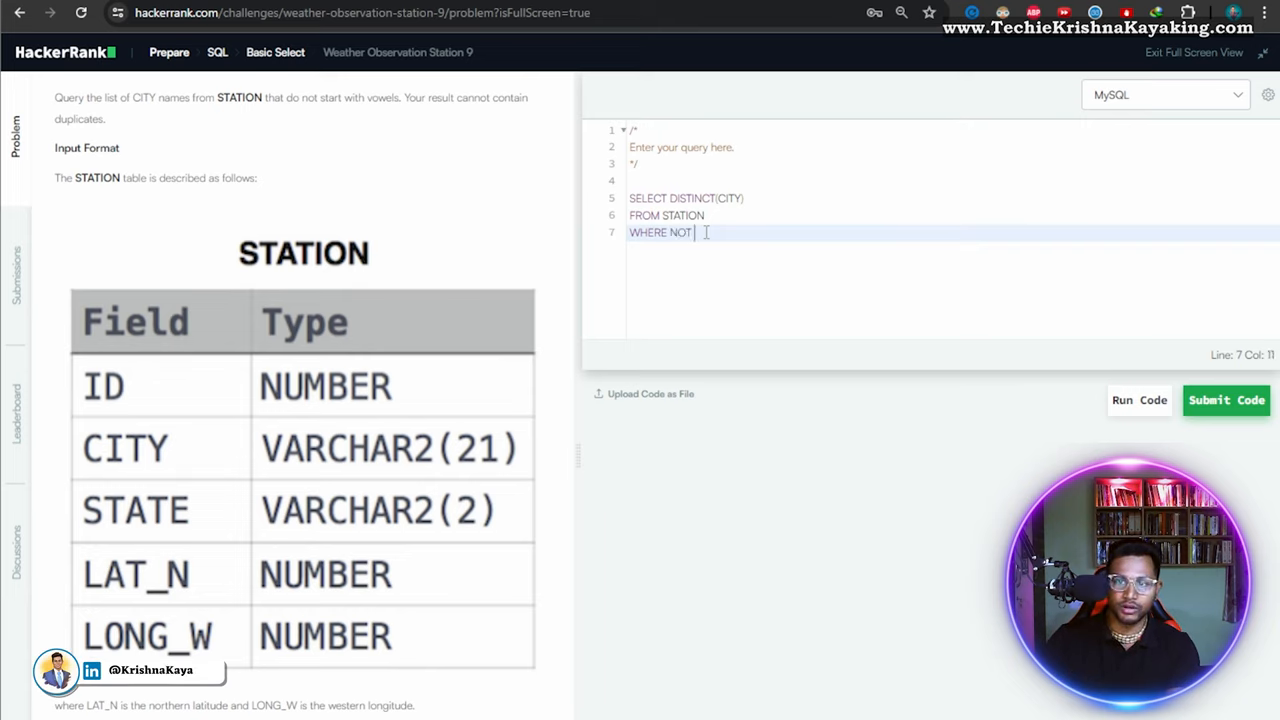
text(RLIKE)
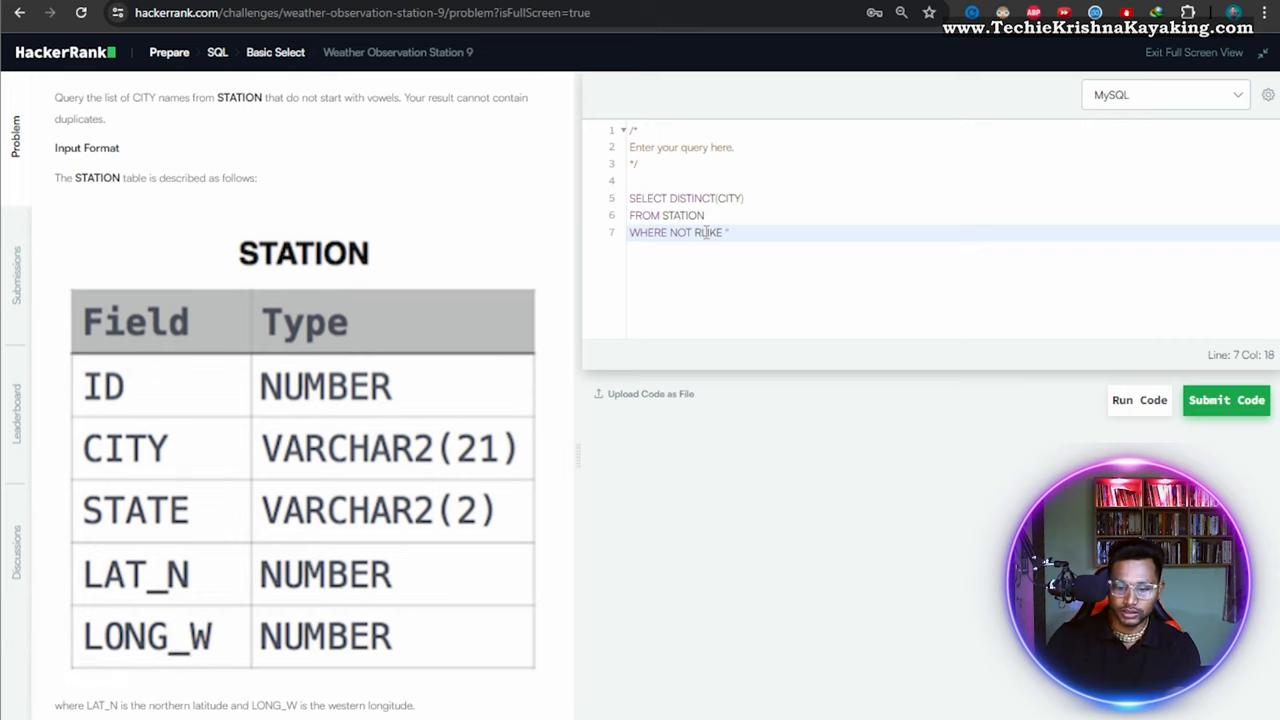
text(')
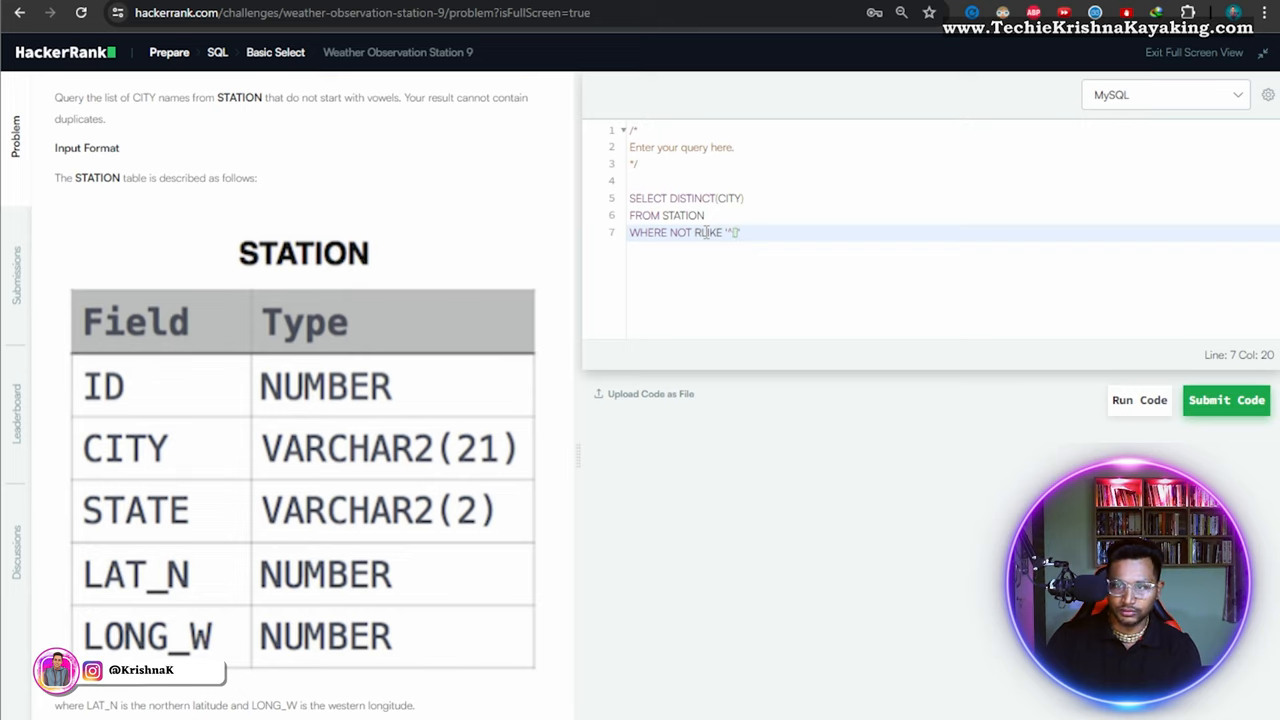
text(AEIOU)
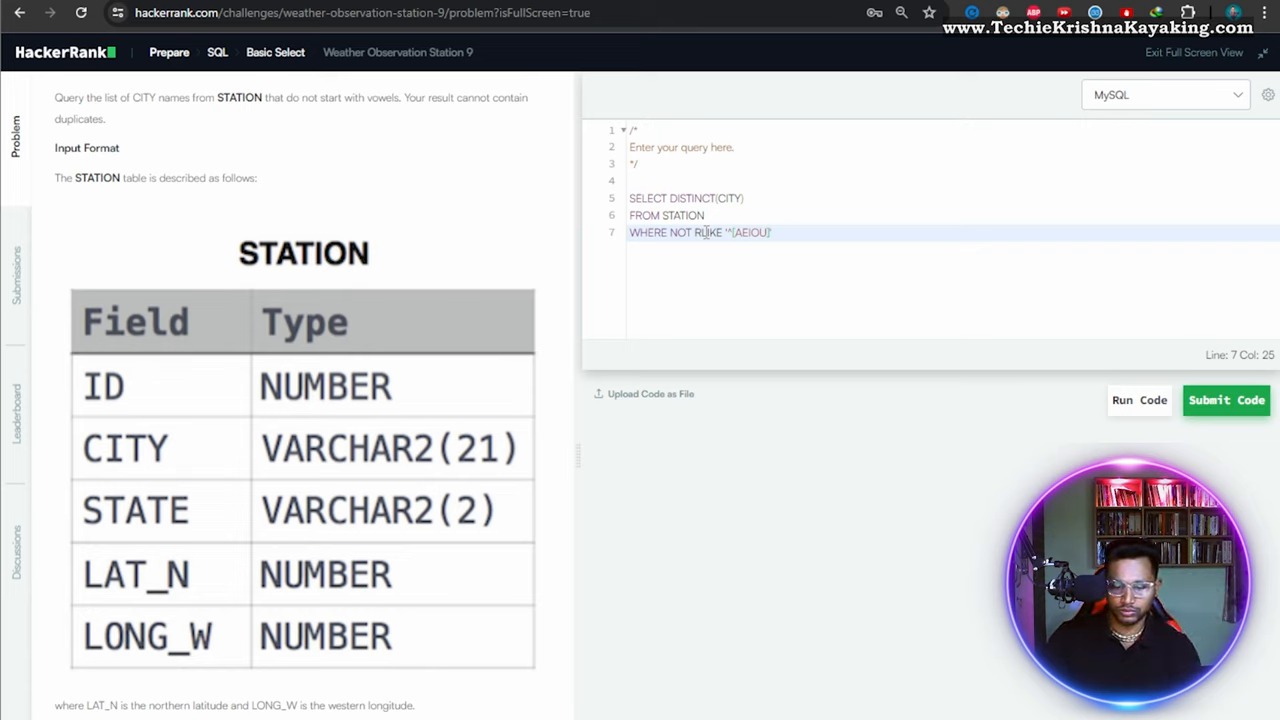
text(aeiou)
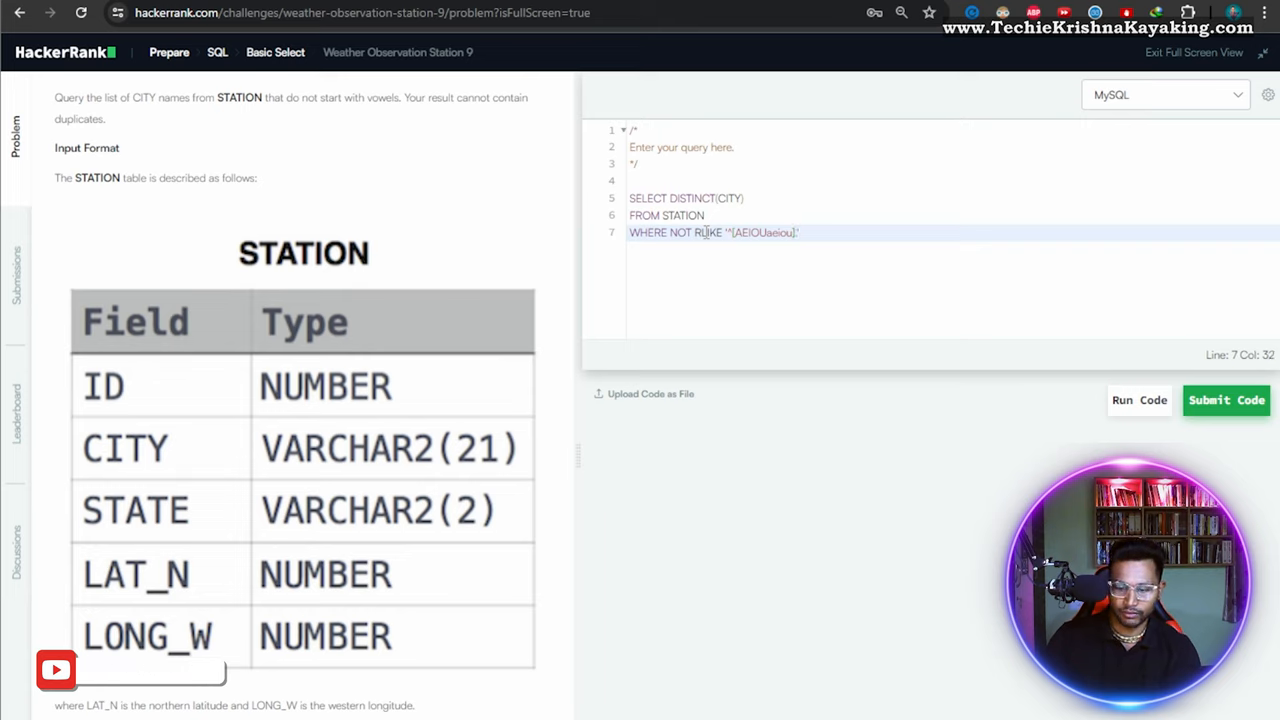
text(')
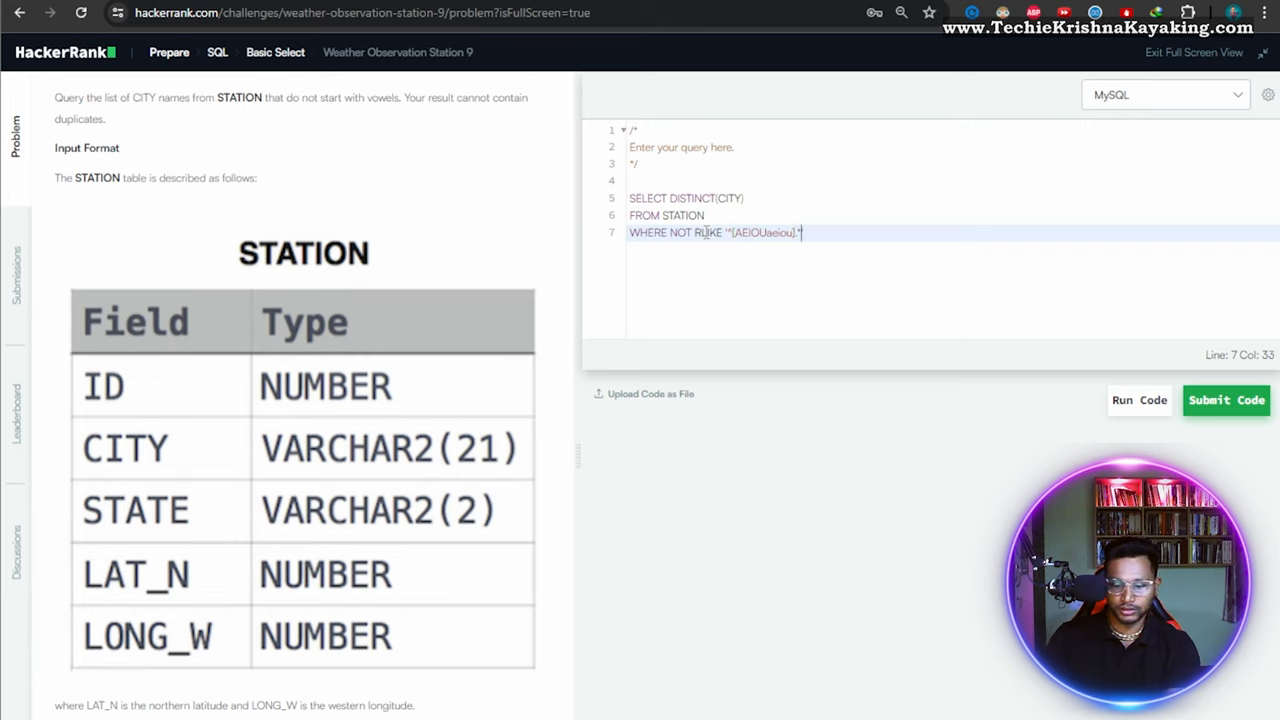
text($)
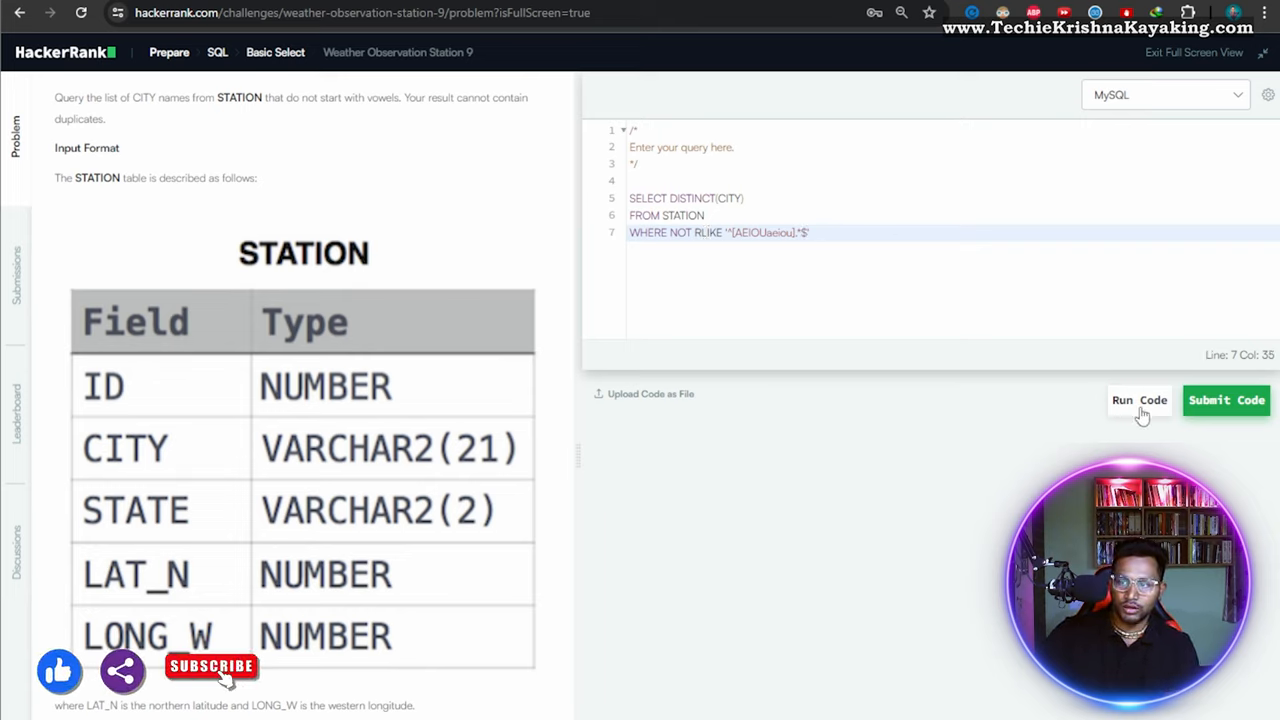
Step: Run the query, hit a syntax error near RLIKE, and insert CITY before NOT RLIKE
click(1140, 400)
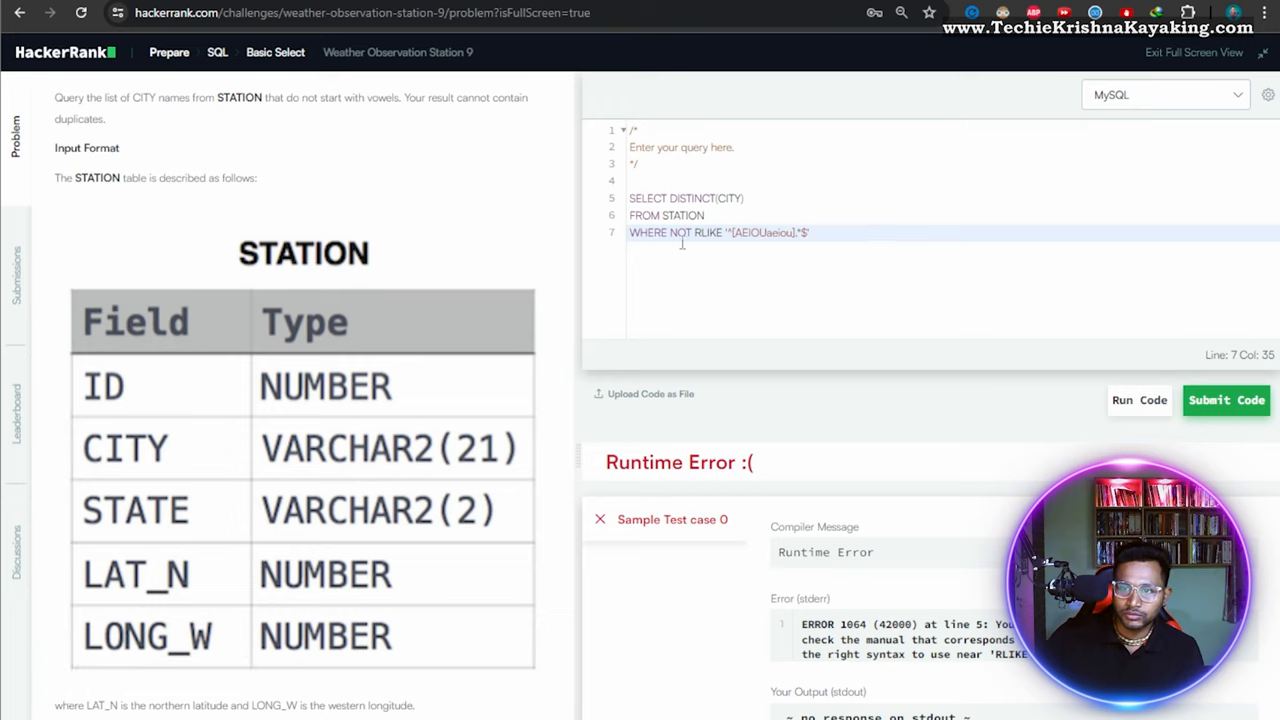
text(city)
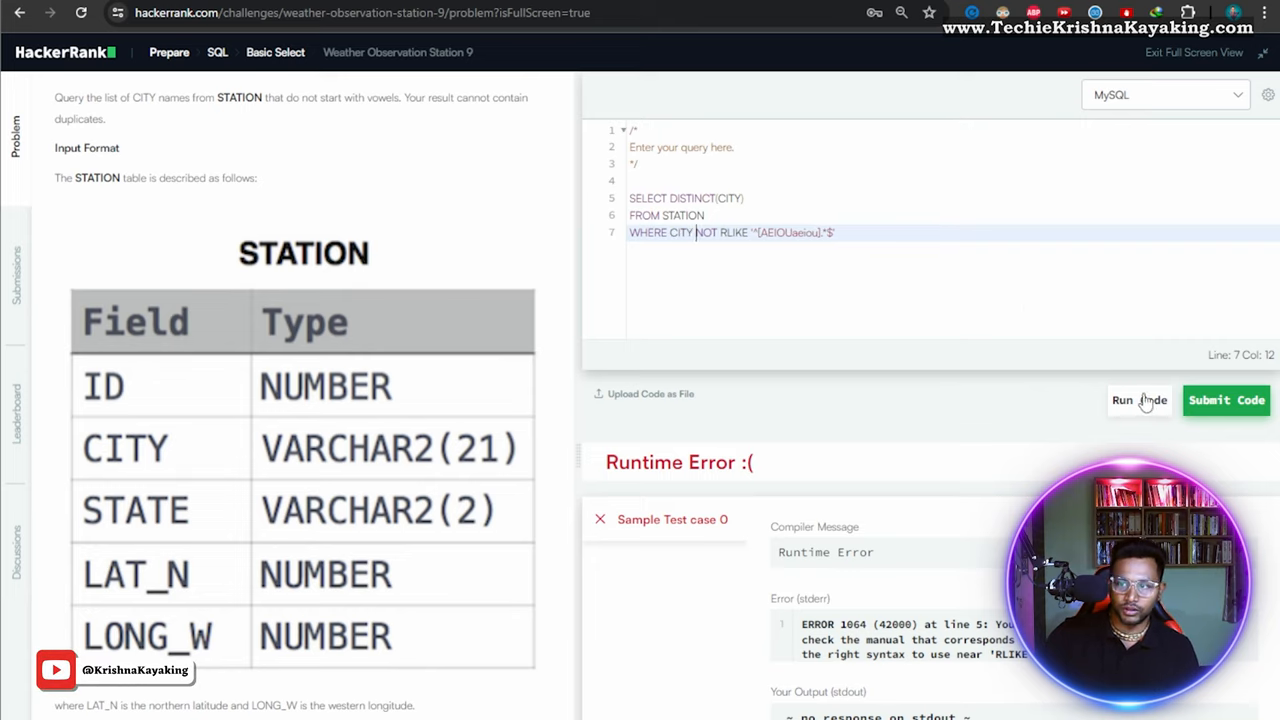
Step: Run the corrected query so Sample Test case 0 passes and lists the city names
click(1140, 400)
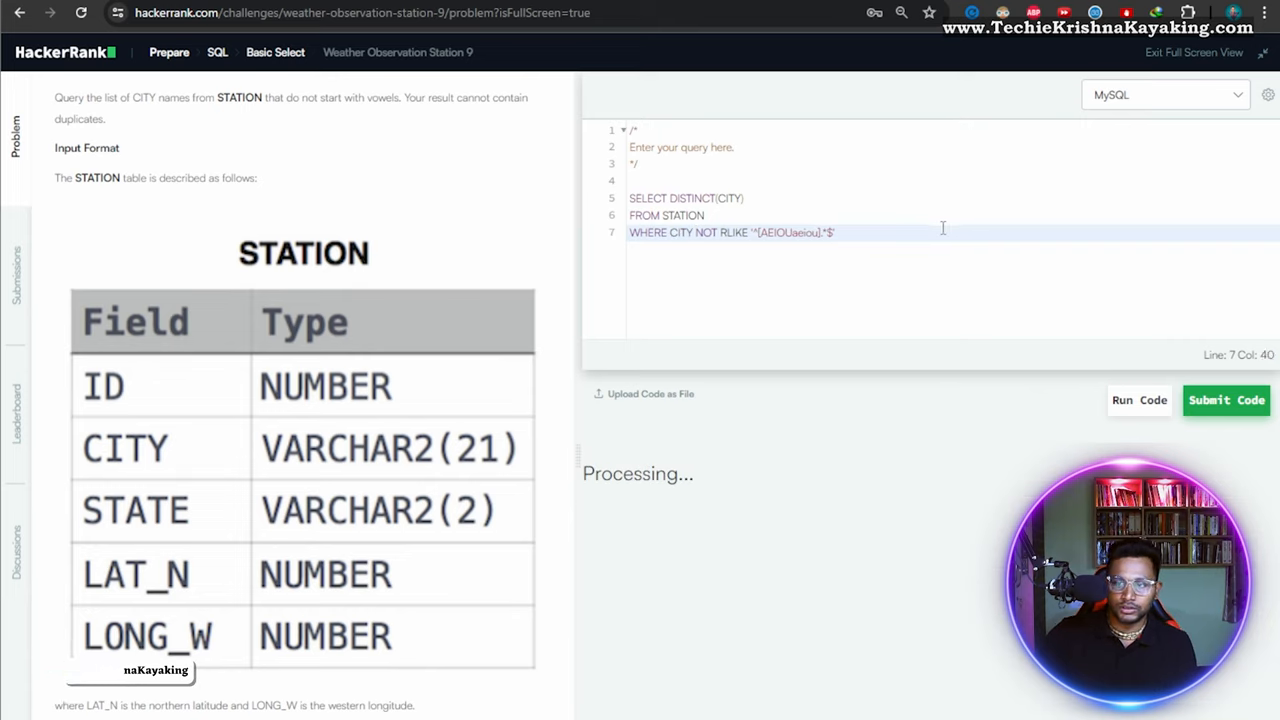
click(1140, 400)
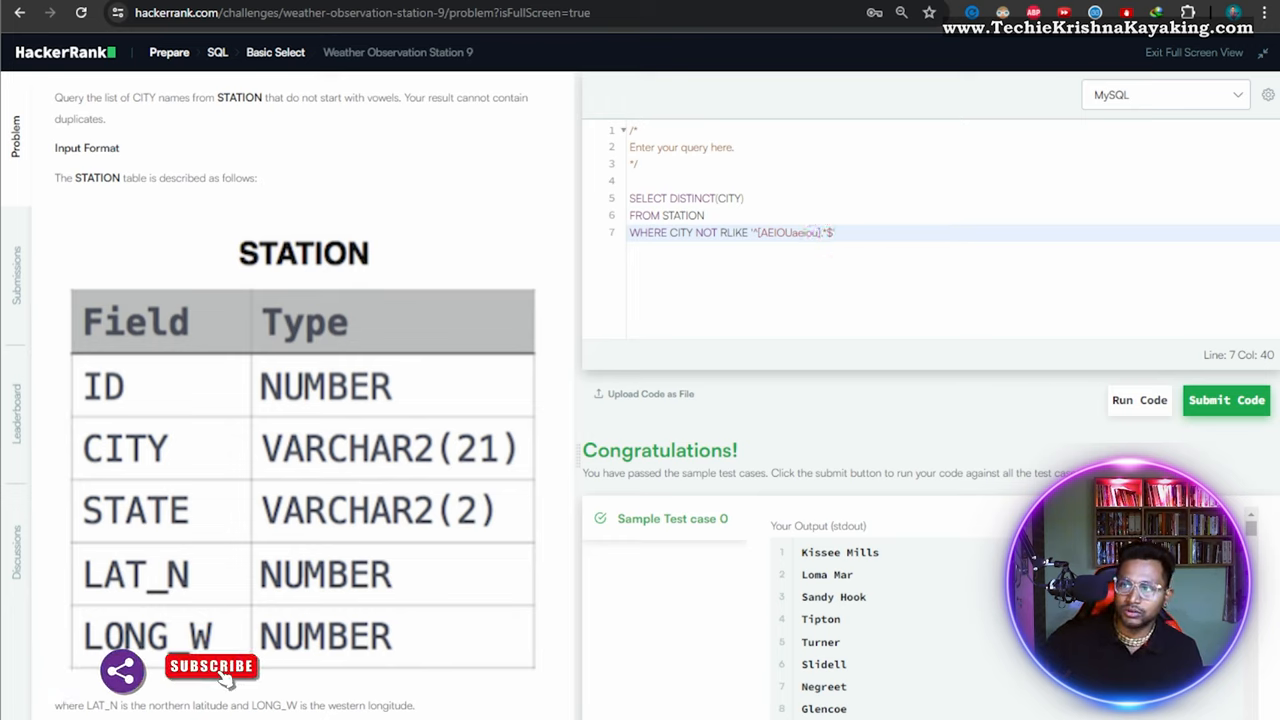
mouse_move(1252, 412)
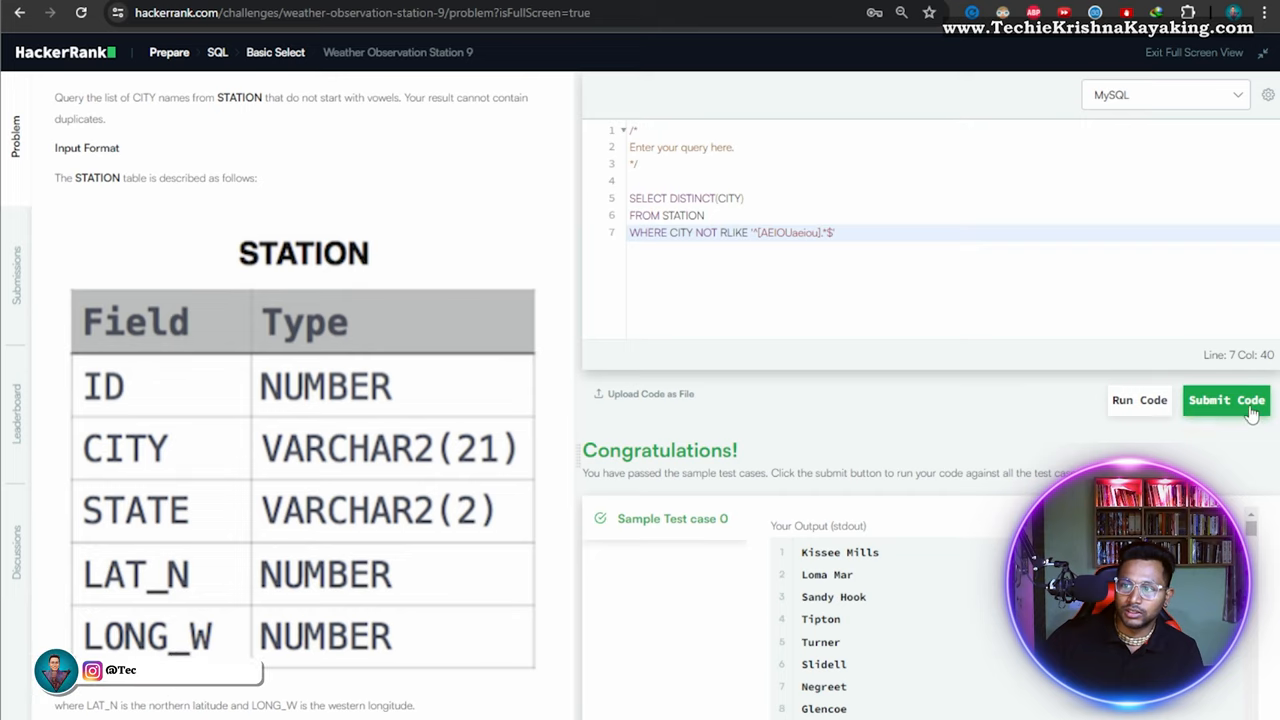
Step: Submit the solution so Weather Observation Station 9 is solved for 10 points
click(1226, 400)
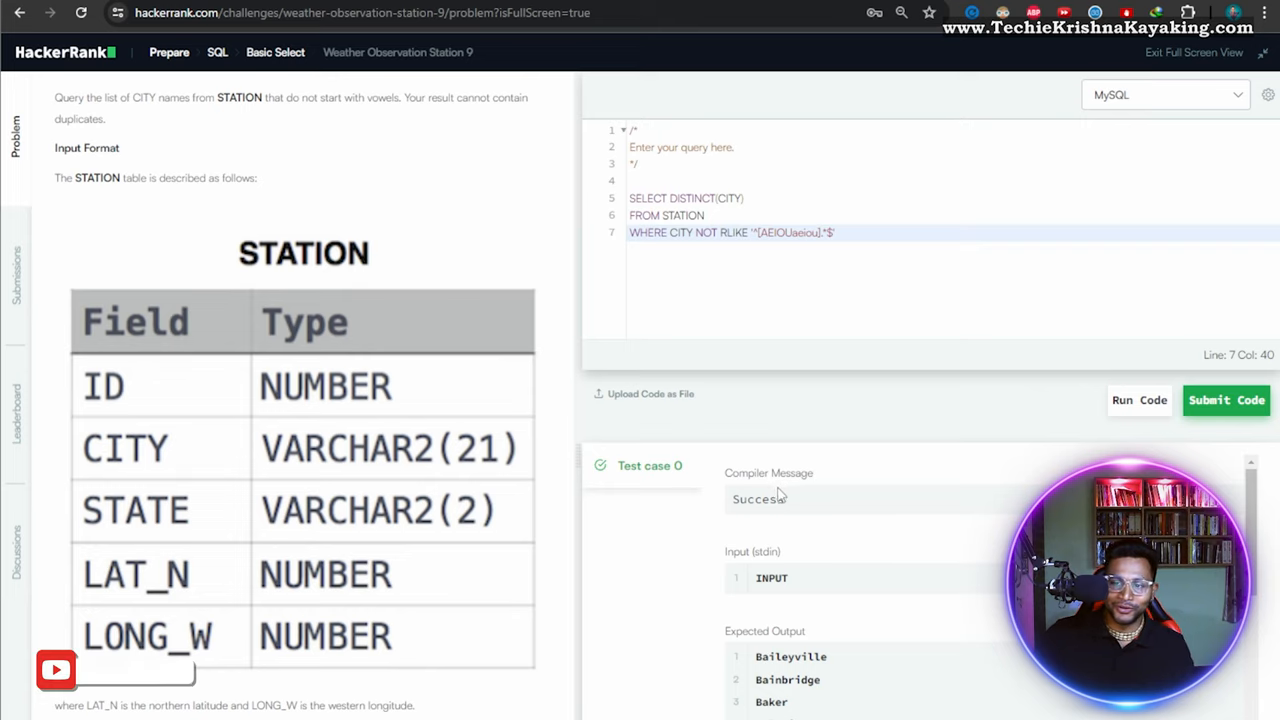
mouse_move(1000, 470)
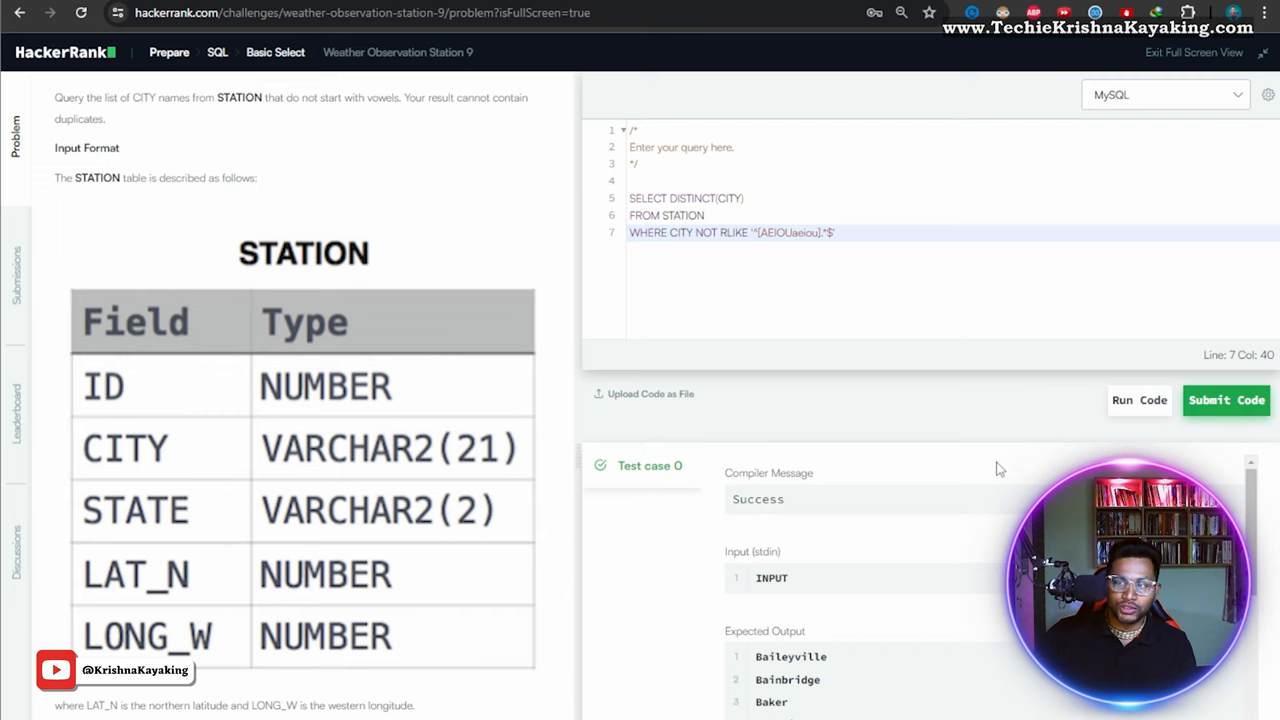
click(1226, 400)
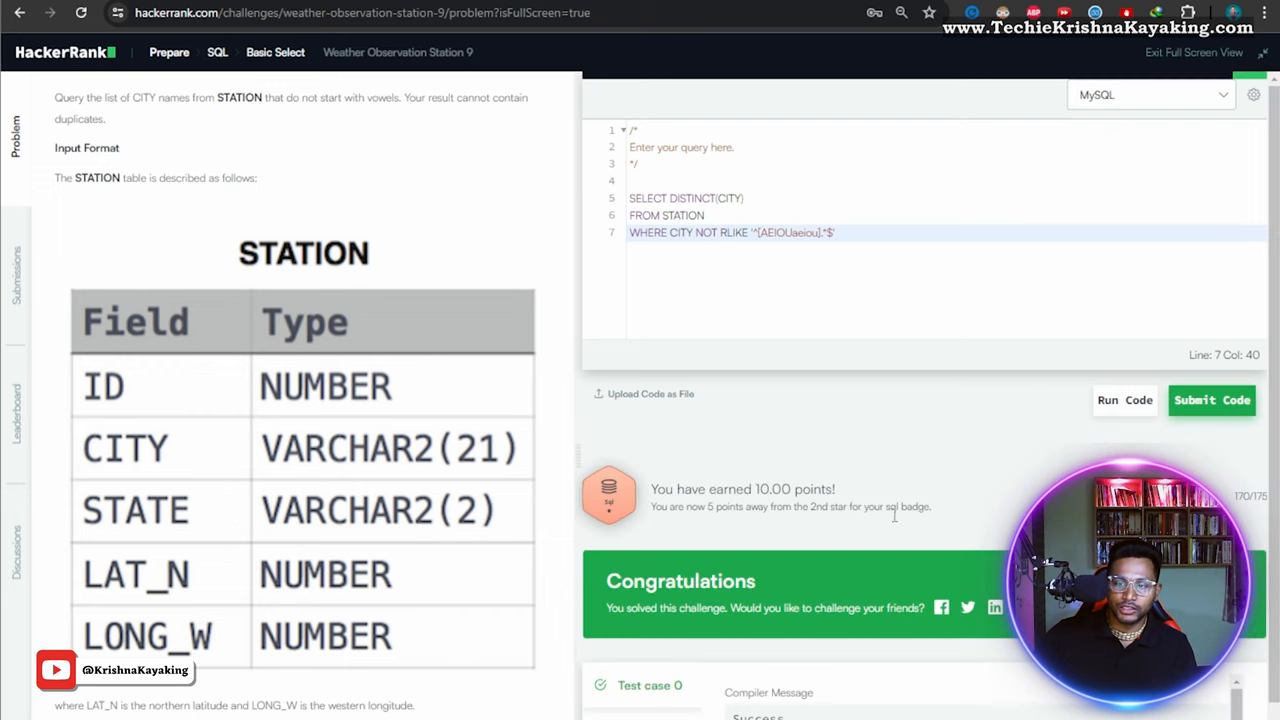